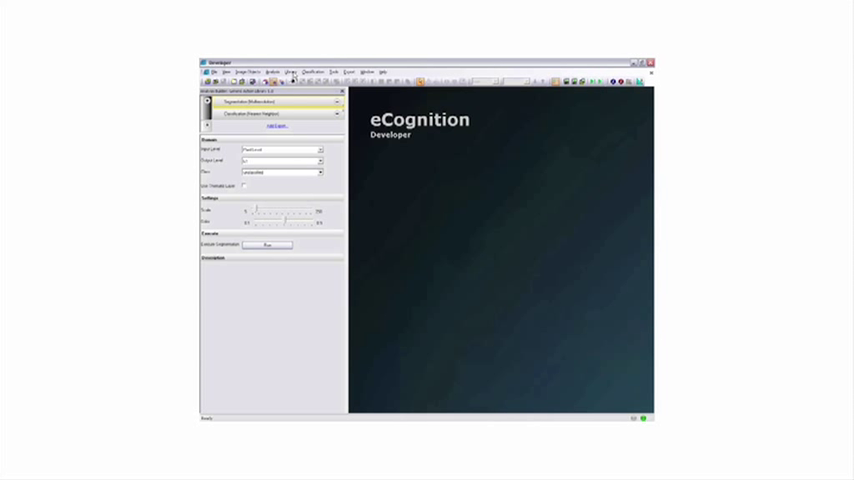
Load the action library from the LiDAR Application folder.
left_click(314, 72)
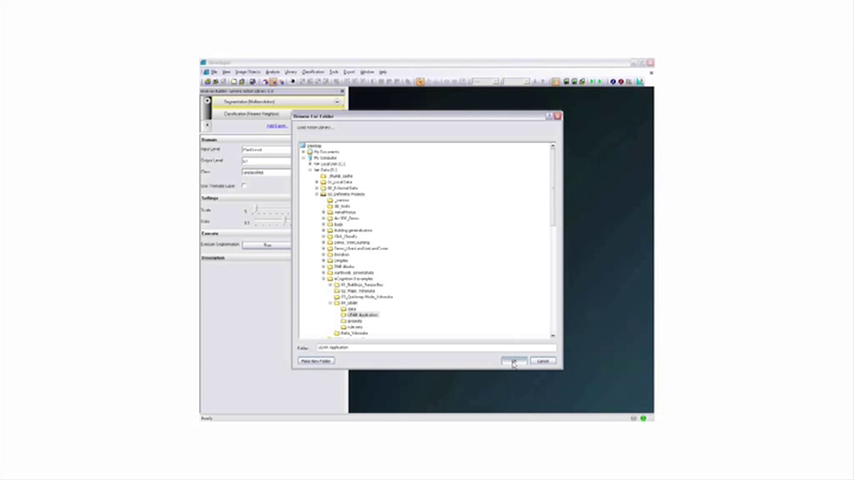
left_click(513, 361)
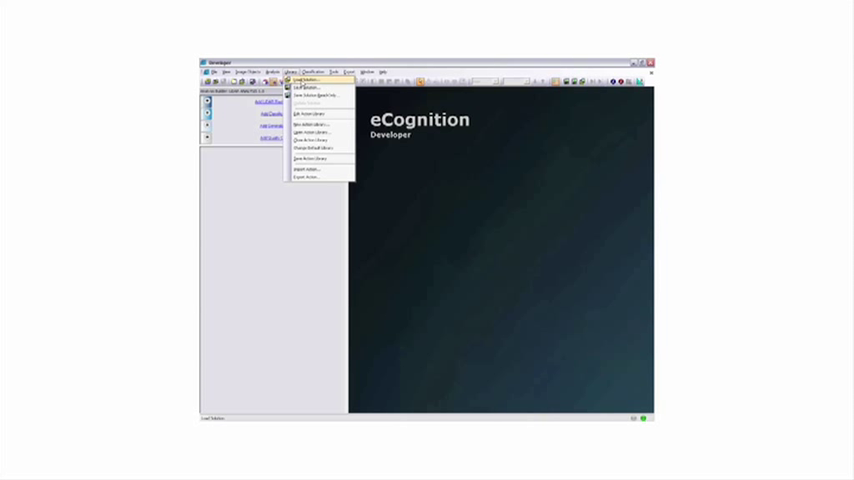
Load the saved LiDAR analysis solution, bringing up Create Project with four image layers.
left_click(305, 81)
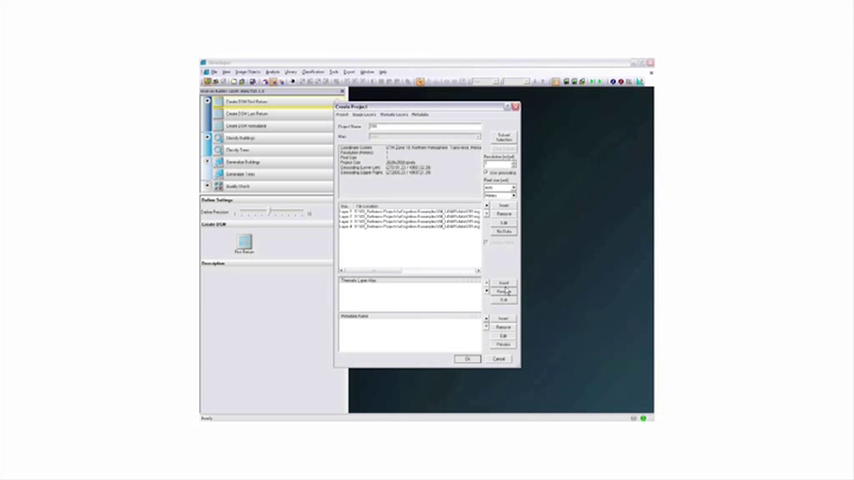
Insert the point cloud file as an extra image layer and create the project.
left_click(504, 205)
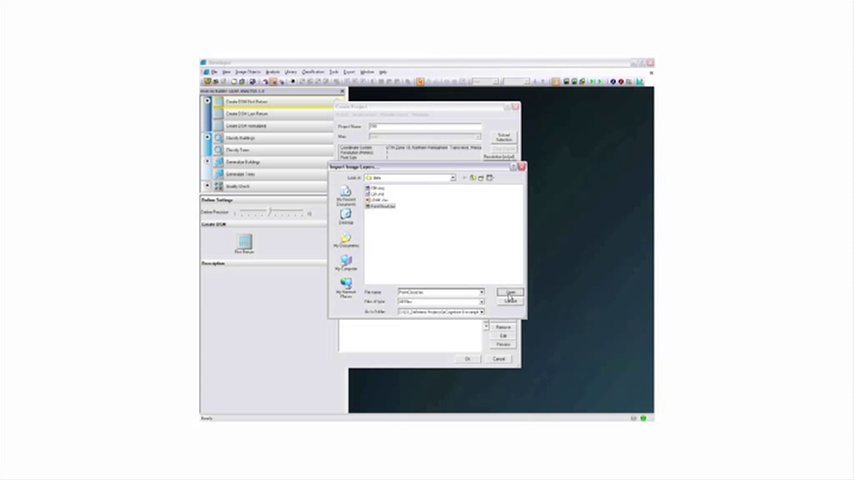
left_click(510, 293)
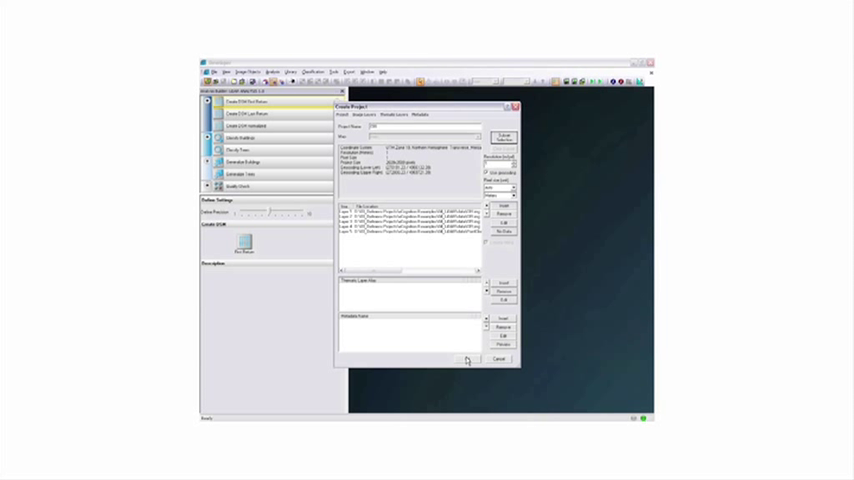
left_click(469, 359)
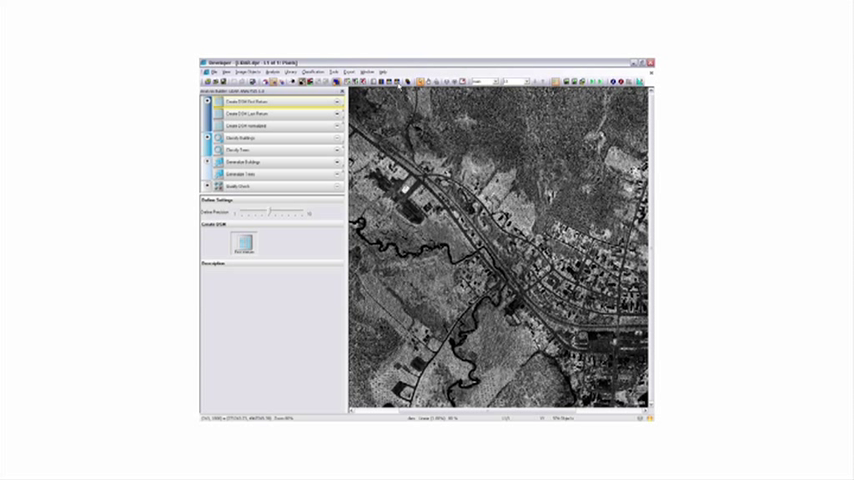
mouse_move(320, 100)
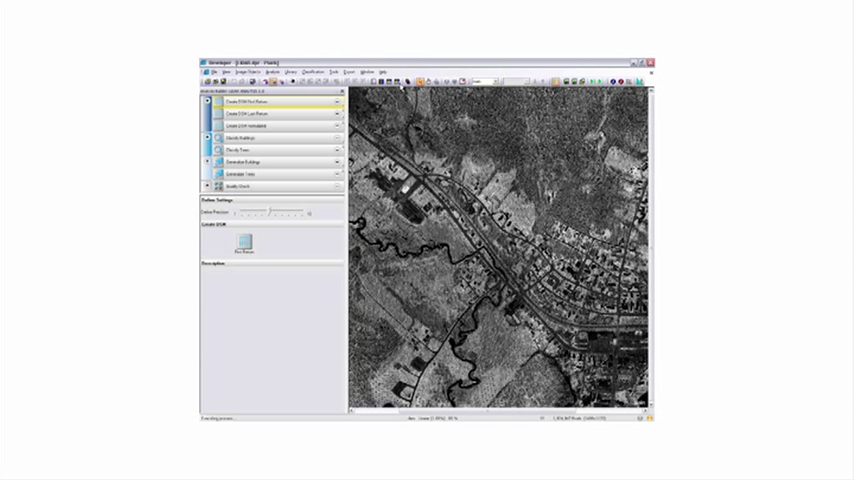
Run the Create DSM action to build the surface model layers.
left_click(270, 113)
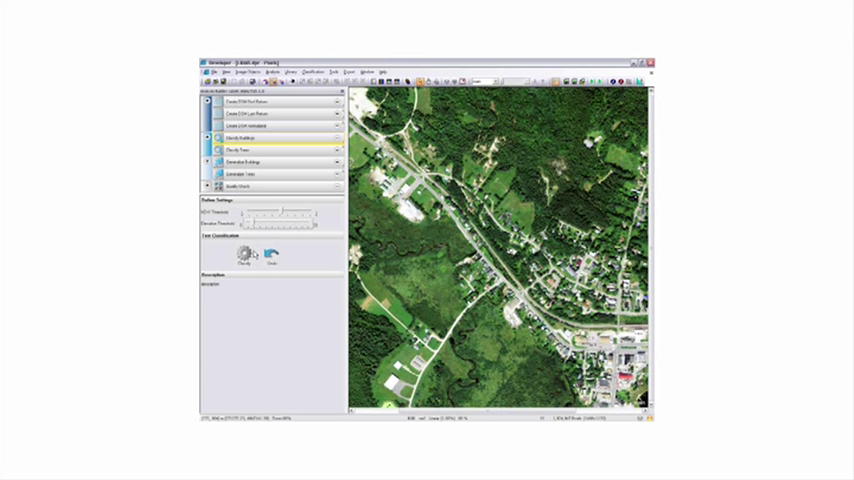
Classify buildings and trees with the current vegetation and elevation thresholds.
left_click(243, 252)
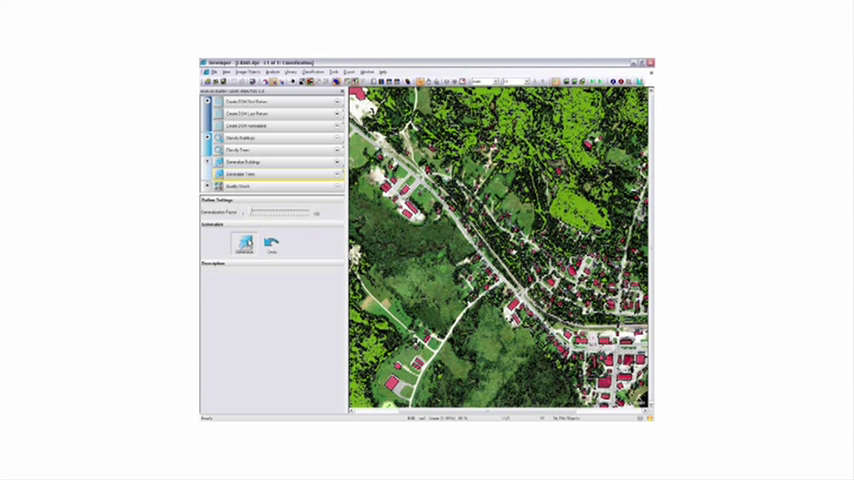
Generate the merged tree objects as solid green areas.
left_click(244, 246)
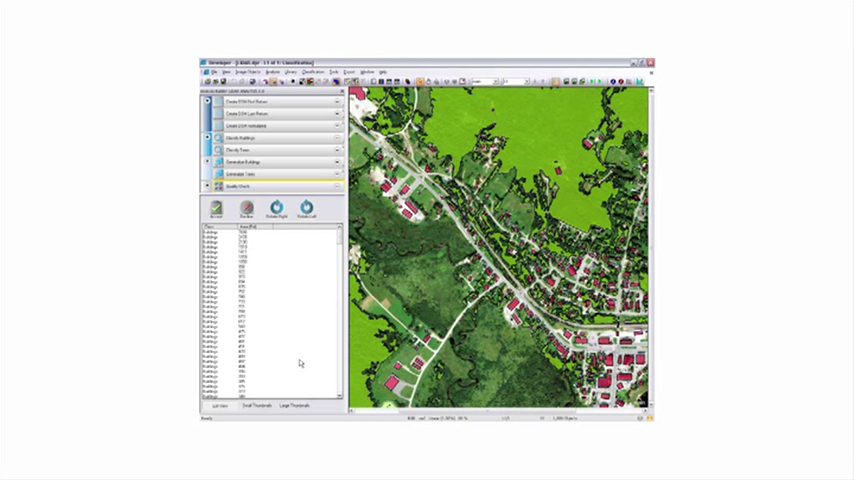
Switch the building quality check to Large Thumbnails marked accepted or rejected.
left_click(294, 405)
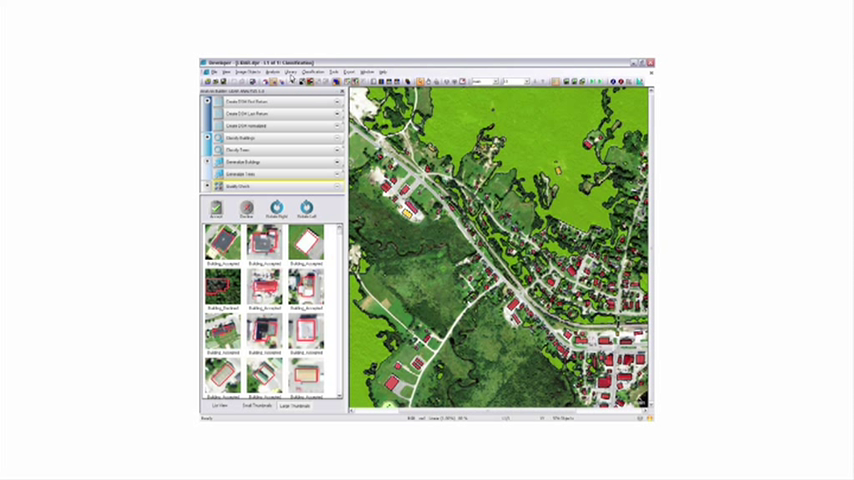
Save the analysis solution file into the data folder.
left_click(292, 71)
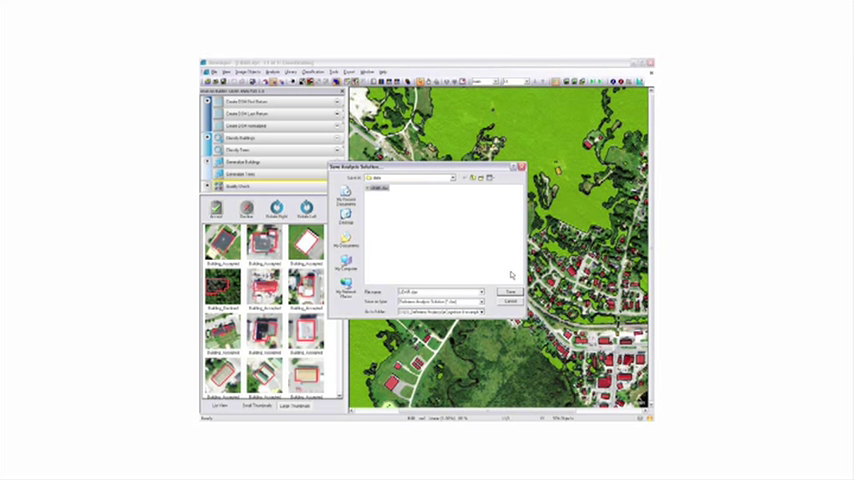
left_click(510, 291)
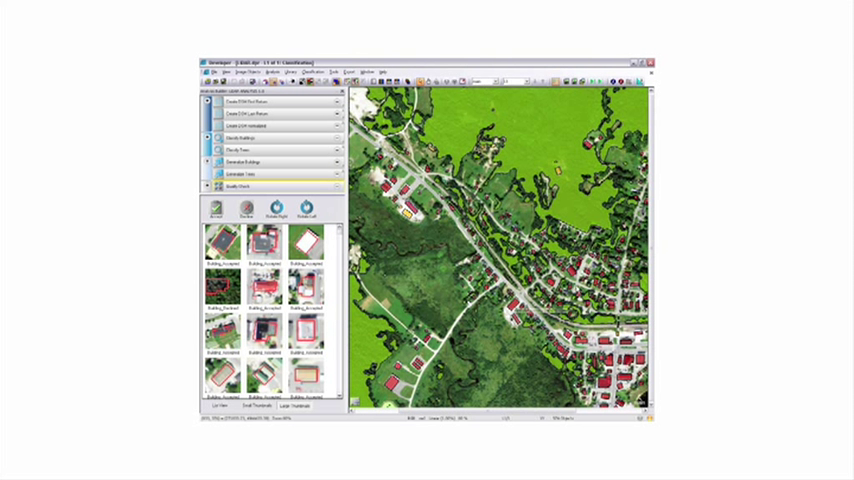